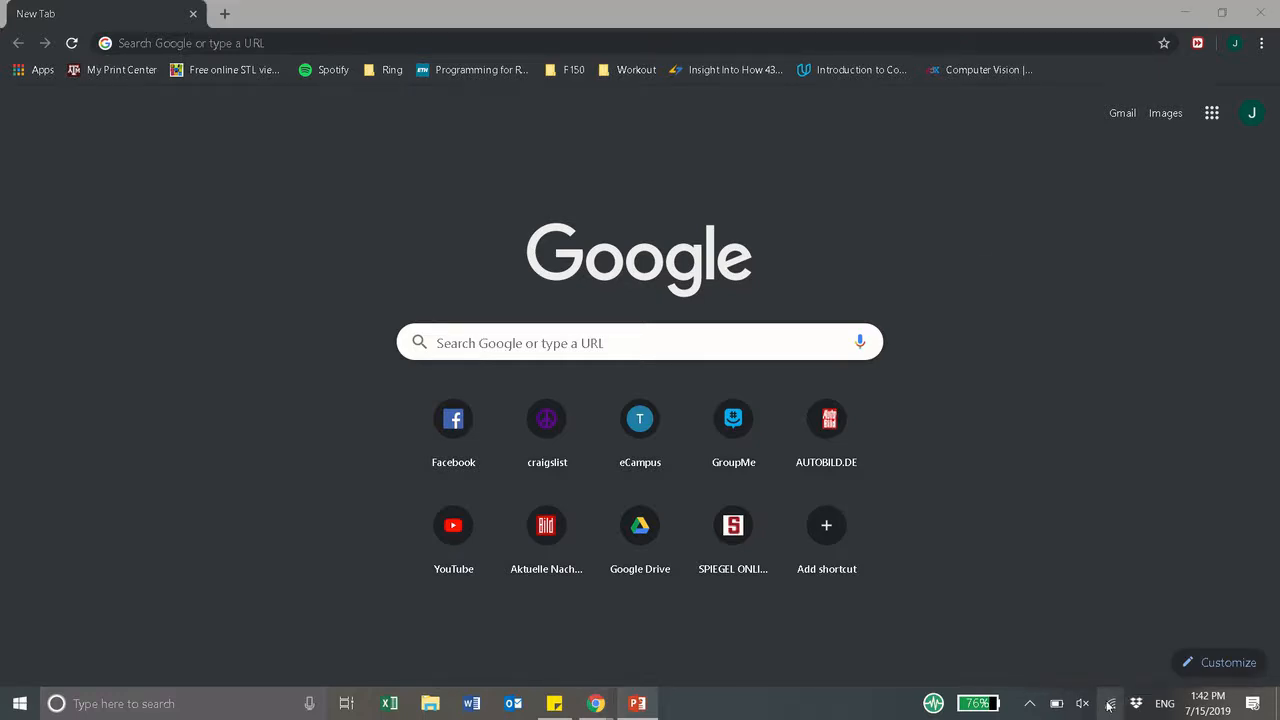
Connect the computer to the Team3_EduMIP-7CB9 wireless network.
click(1108, 703)
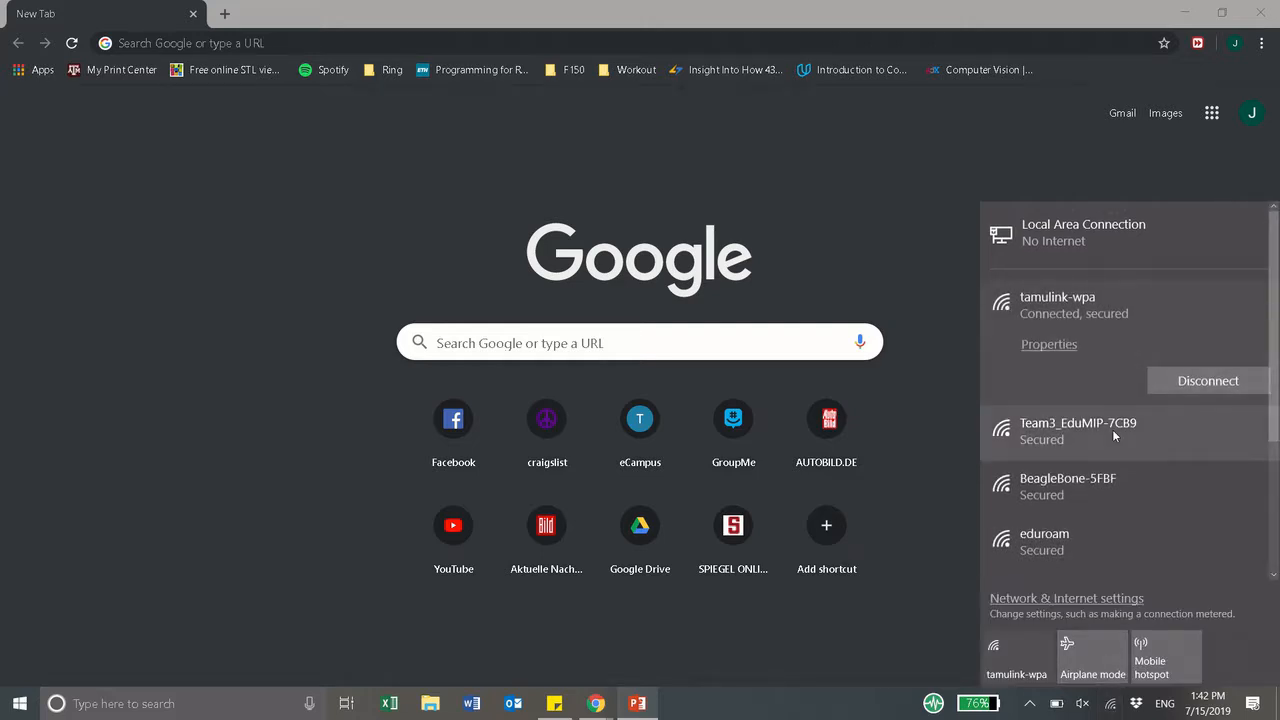
click(1078, 430)
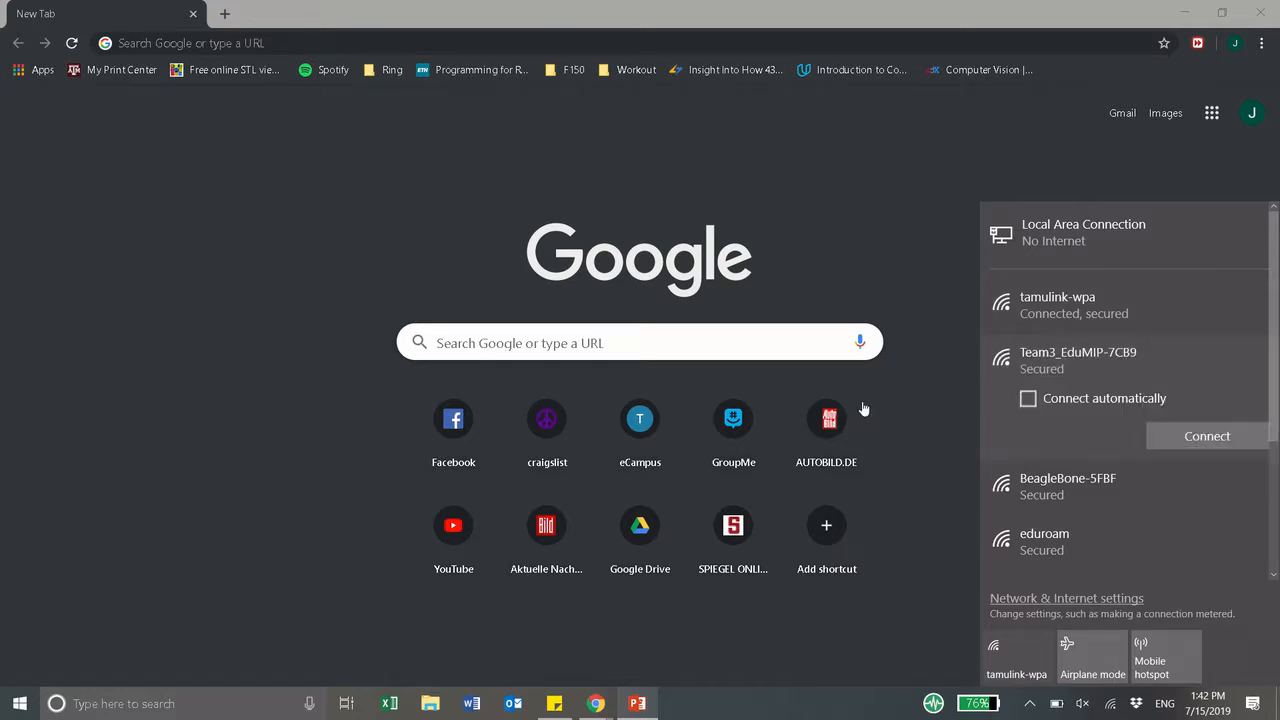
click(1207, 436)
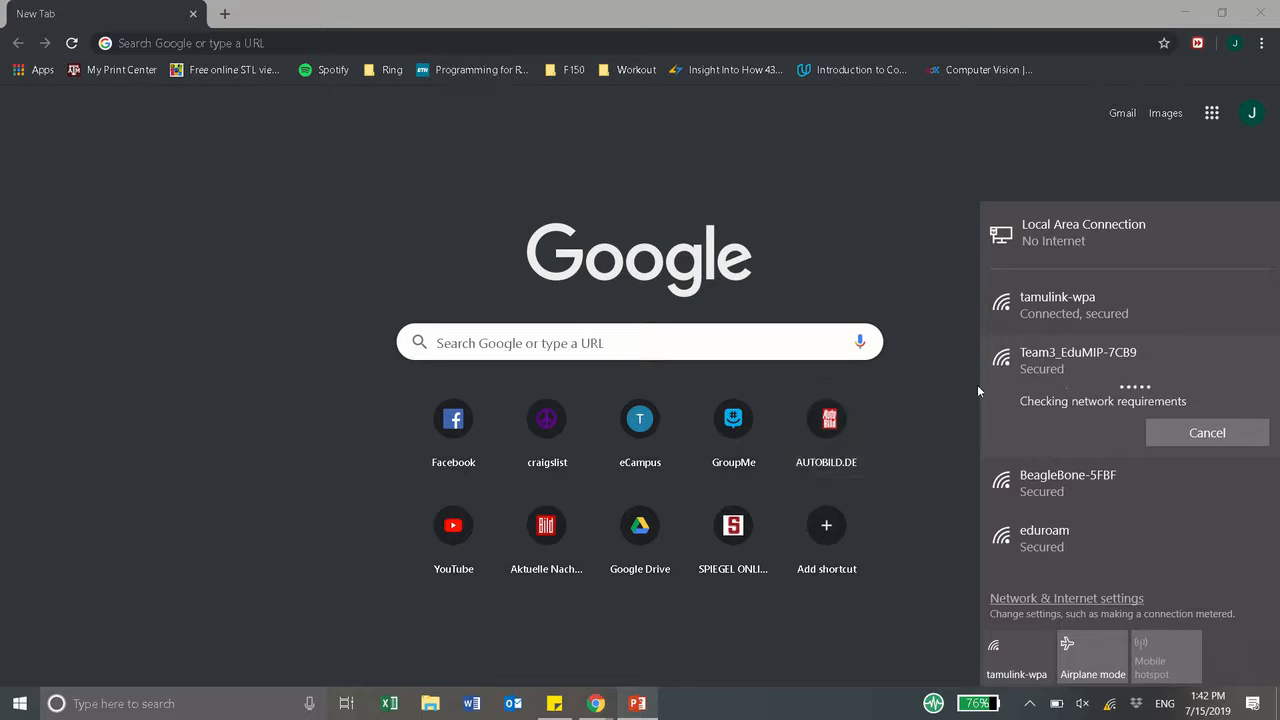
mouse_move(354, 223)
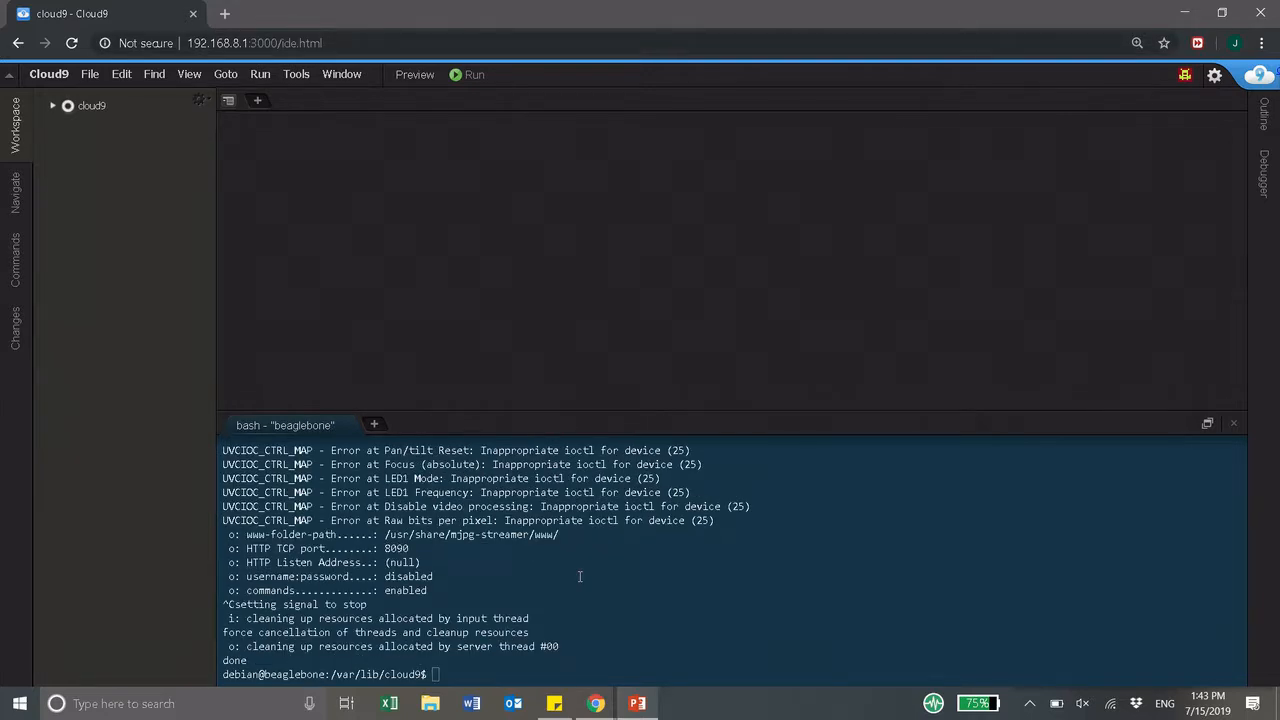
List the /dev device directory in the Cloud9 terminal with ls /dev.
click(52, 105)
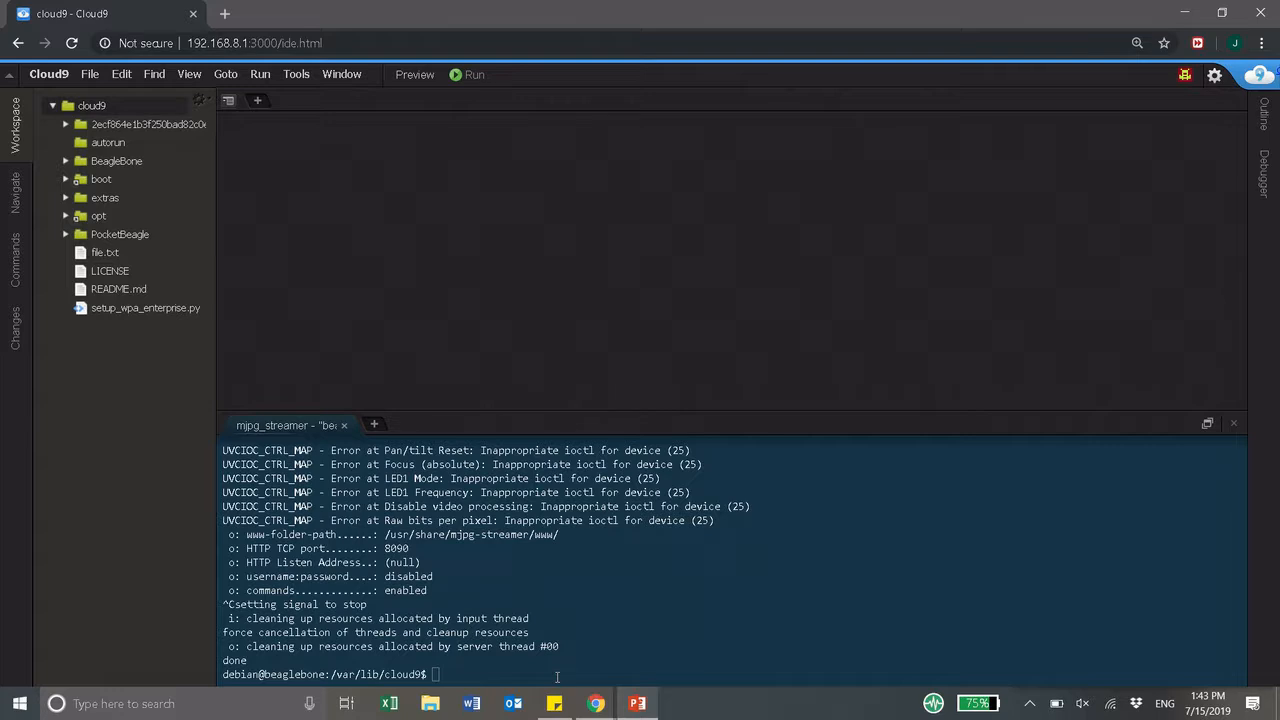
text(ls)
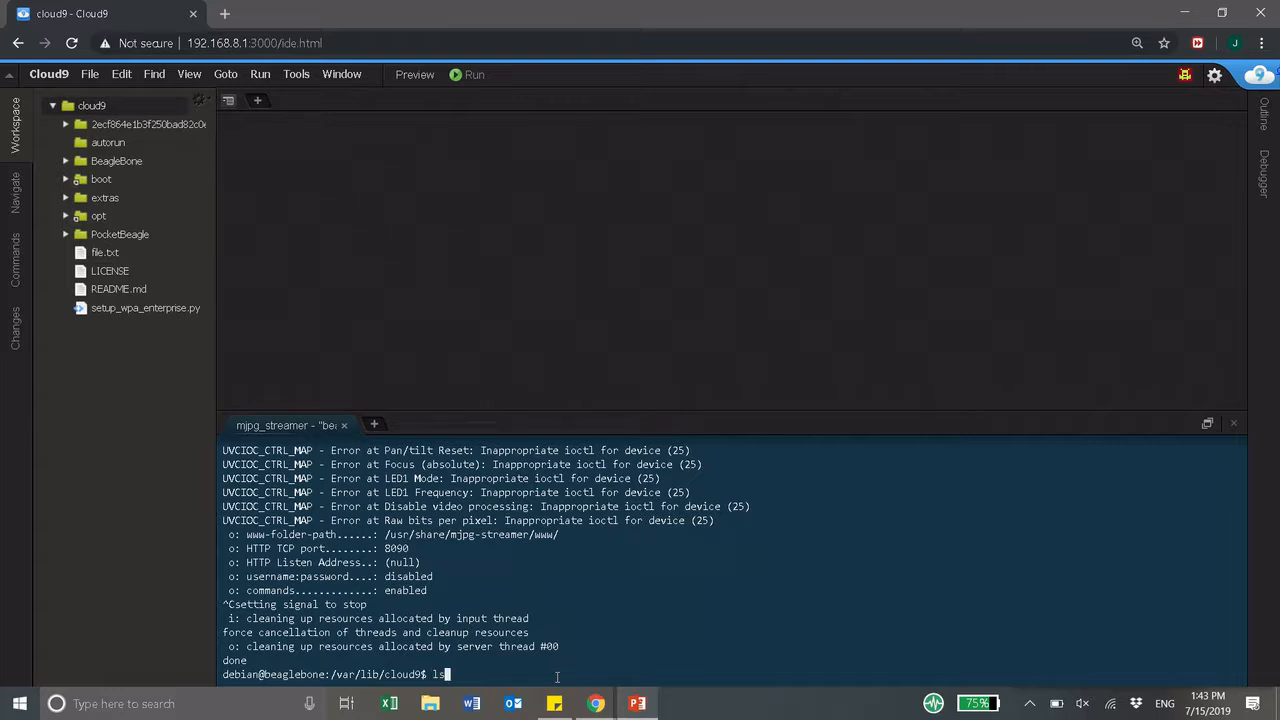
text(/dev)
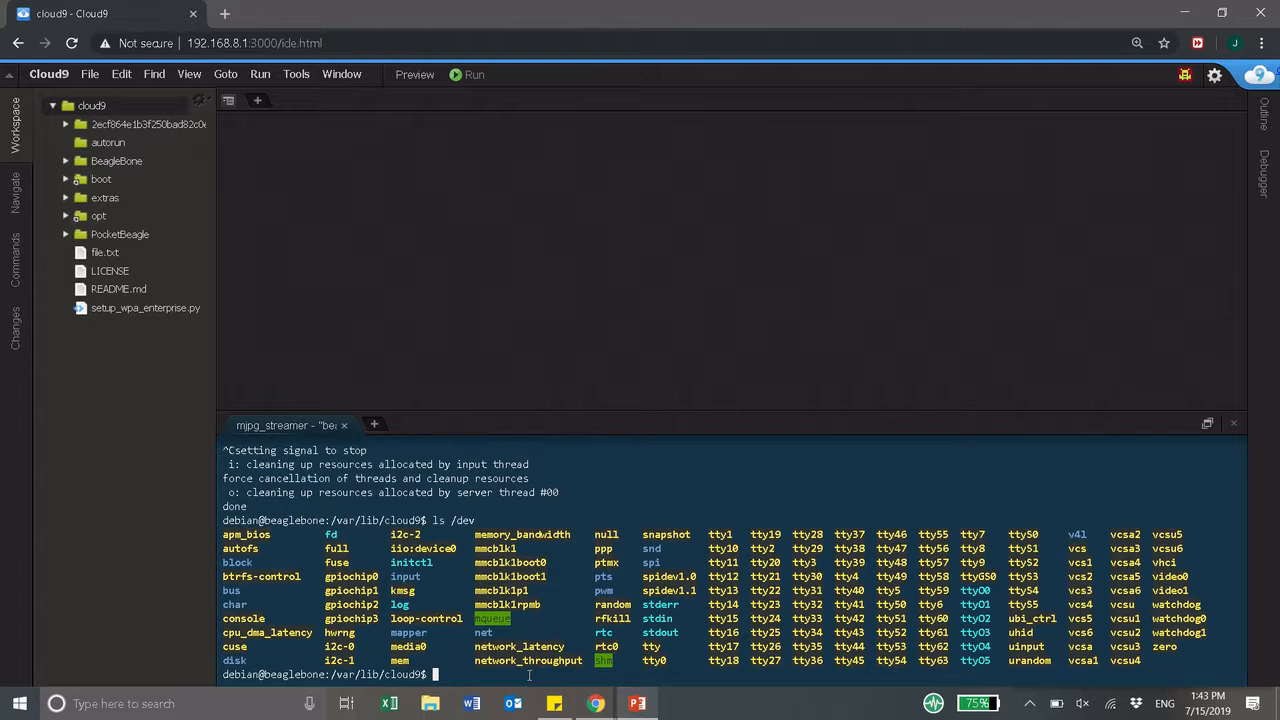
Run mjpg_streamer on /dev/video0 with HTTP output on port 8090 using the /usr/share/mjpg-streamer/www pages.
text(mjpg_streamer -i "input_uvc.so -d /dev/video0" -o "output_http.so -p 8090 -w /usr/share/mjpg-streamer/www"-i "input_uvc.so -d /dev/video0)
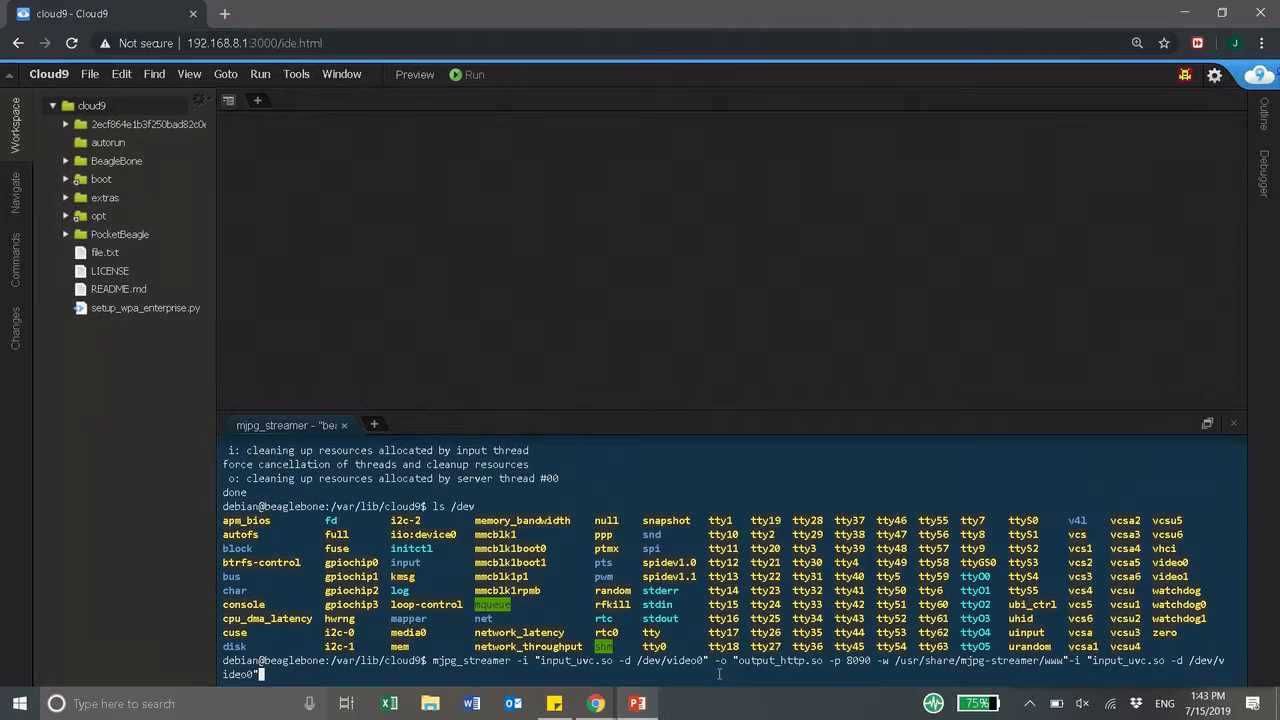
text(\)
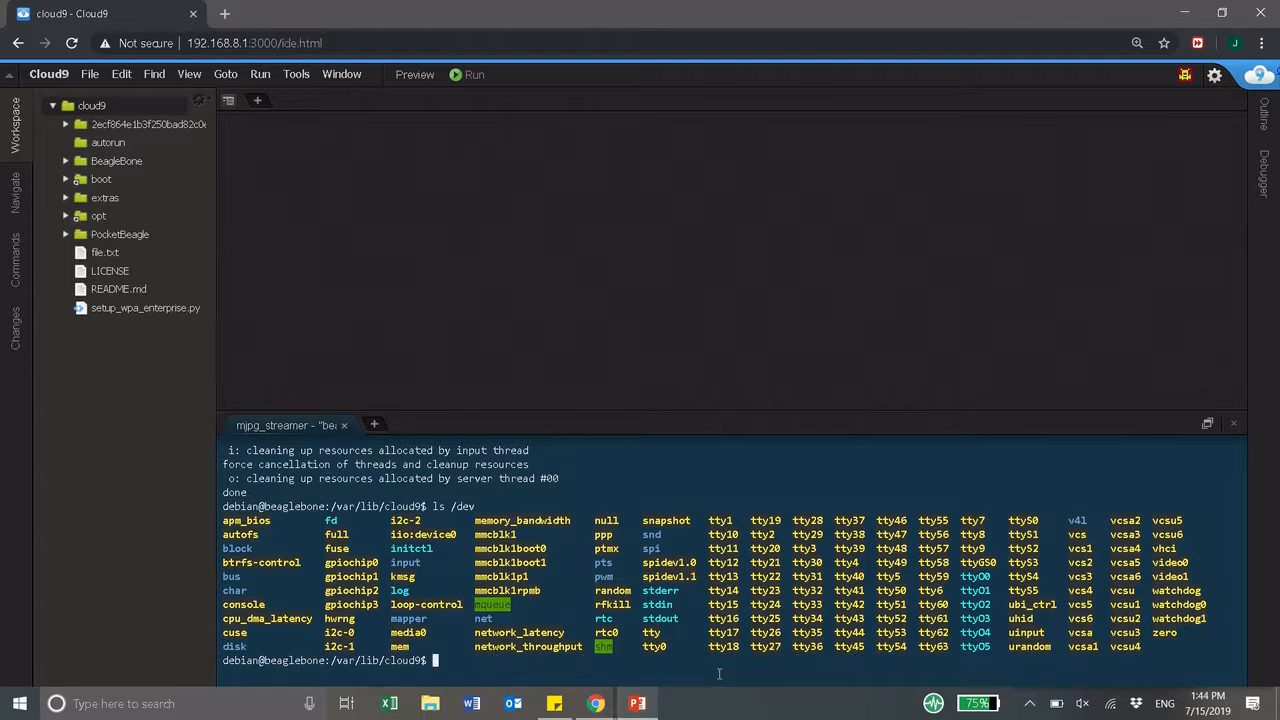
text(mjpg_streamer -i "input_uvc.so -d /dev/video0" -o "output_http.so -p 8090 -w /usr/share/mjpg-streamer/www")
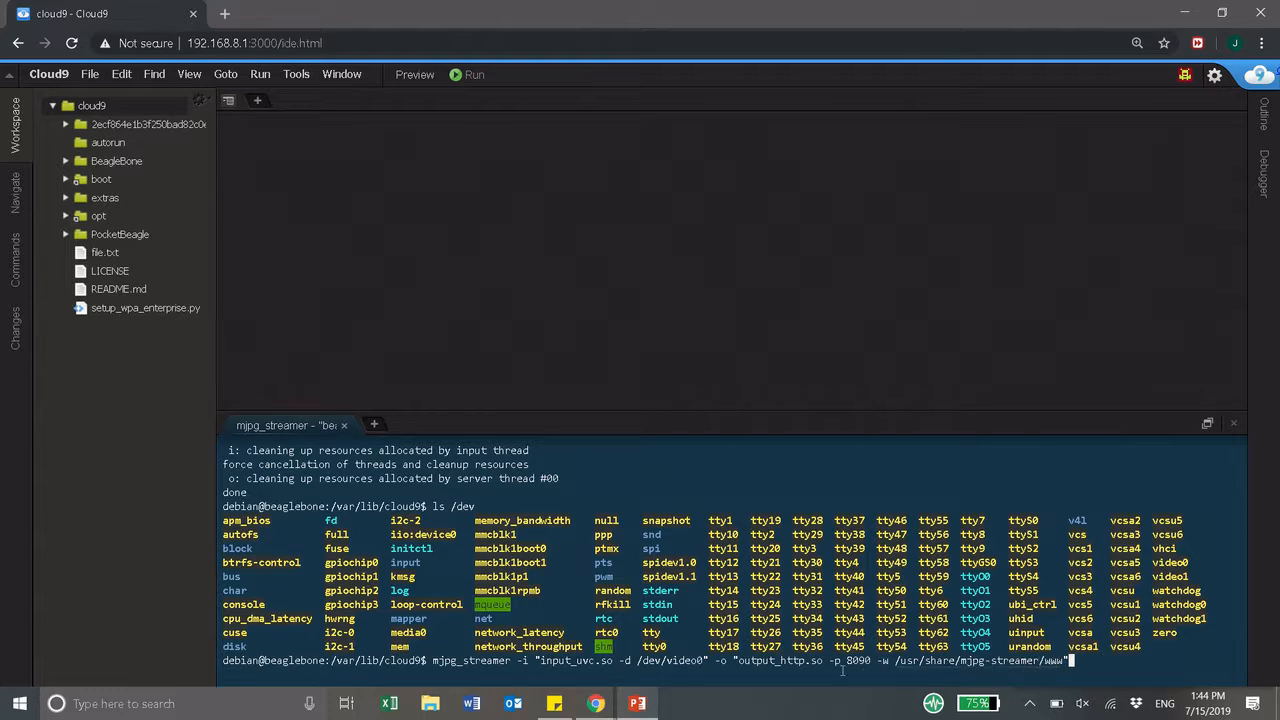
key(enter)
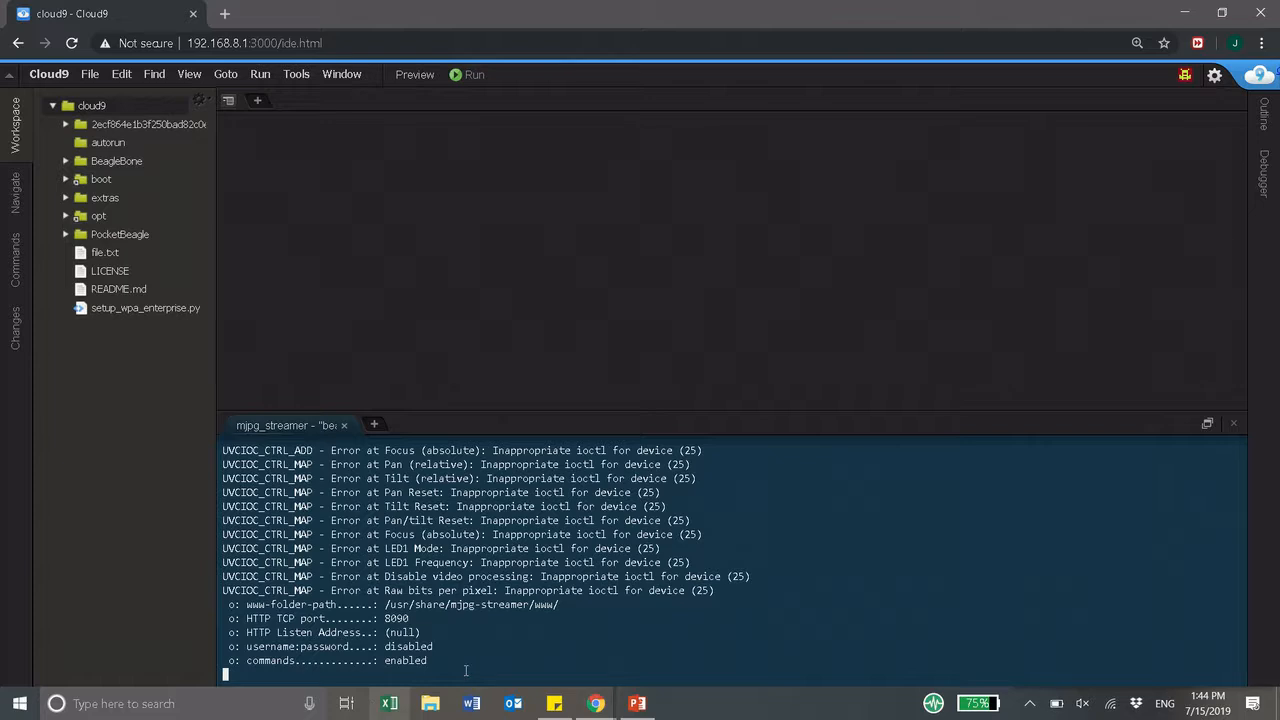
Open 192.168.8.1:8090/stream.html in a new tab and scroll down to the live video.
click(224, 13)
text(192.168.8.1:8090/stream.html)
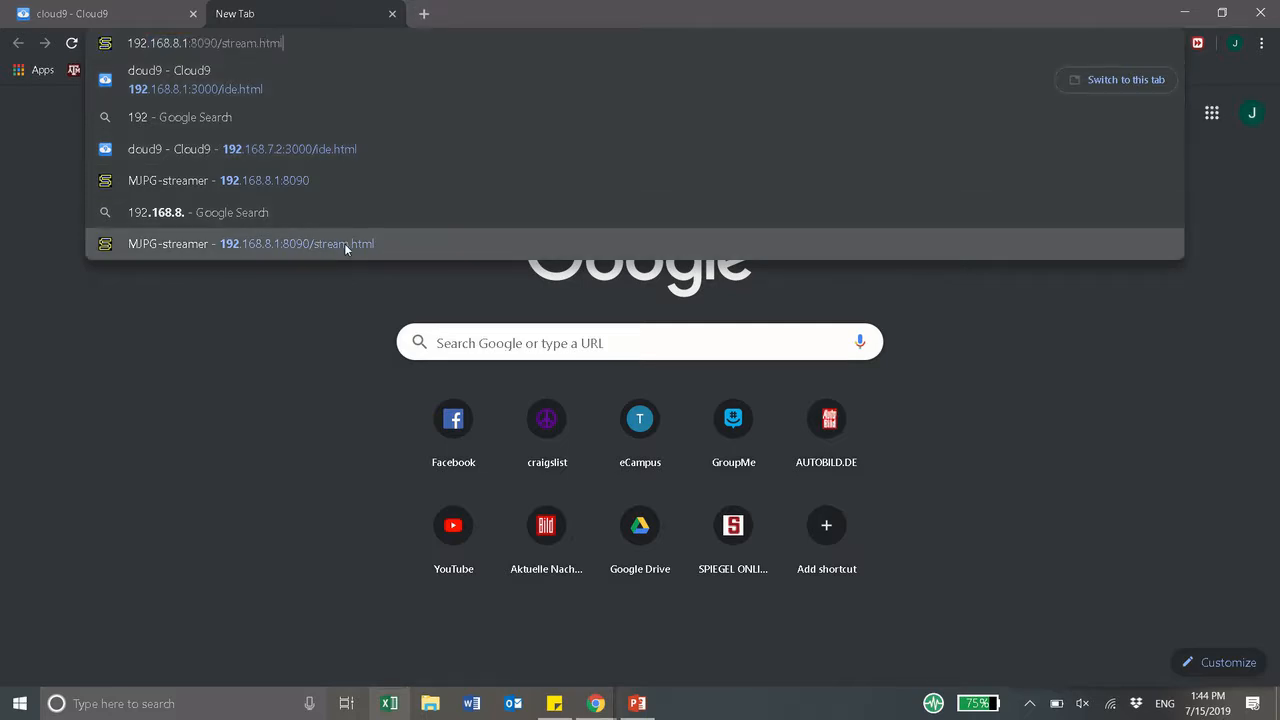
click(250, 243)
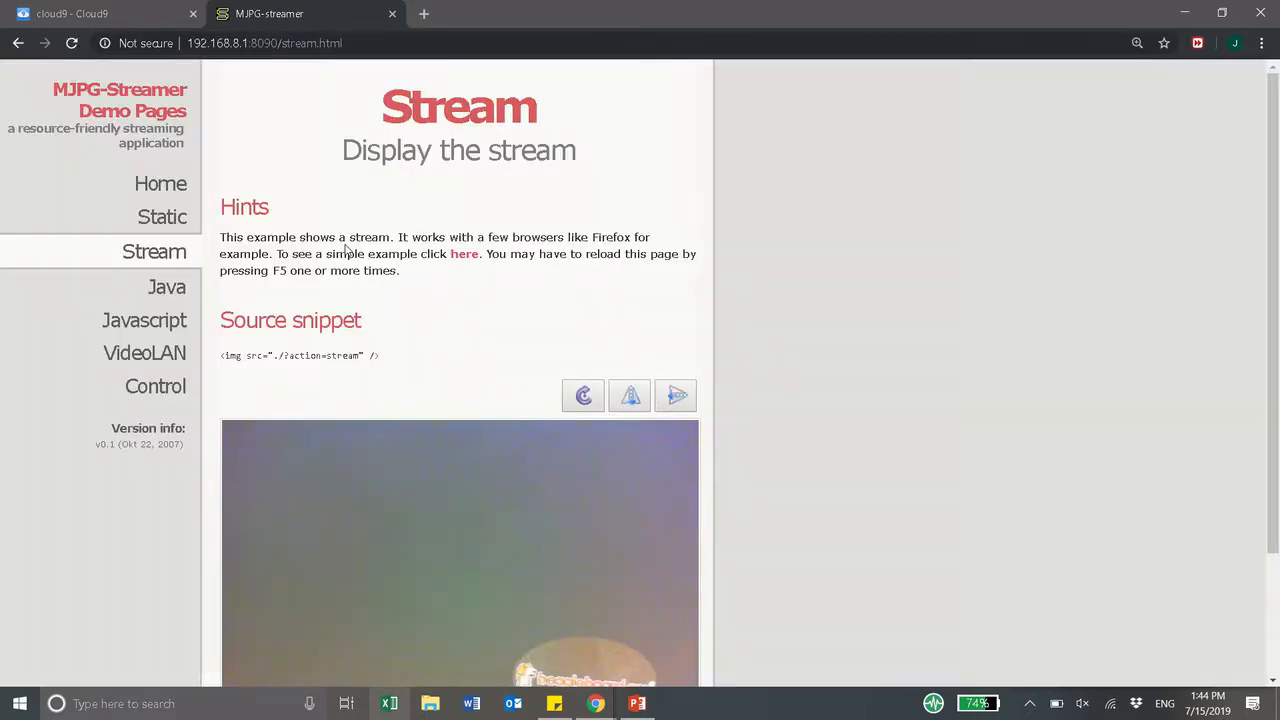
scroll(down, 3)
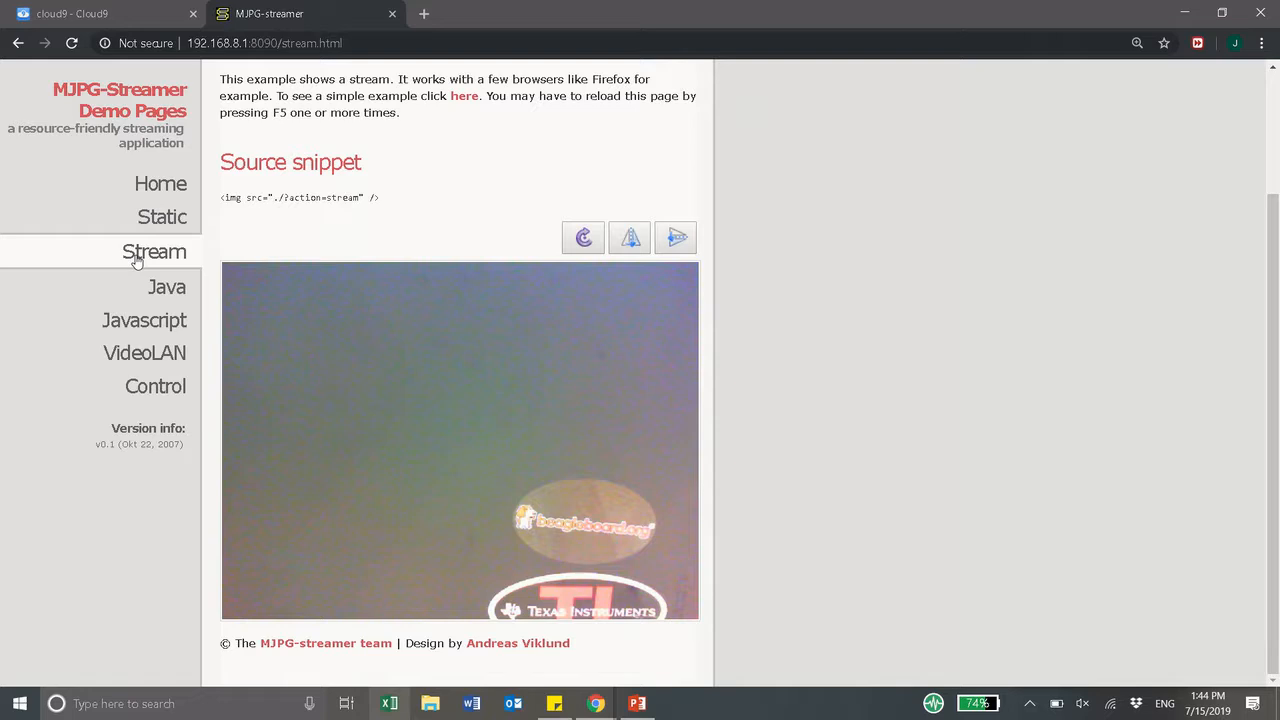